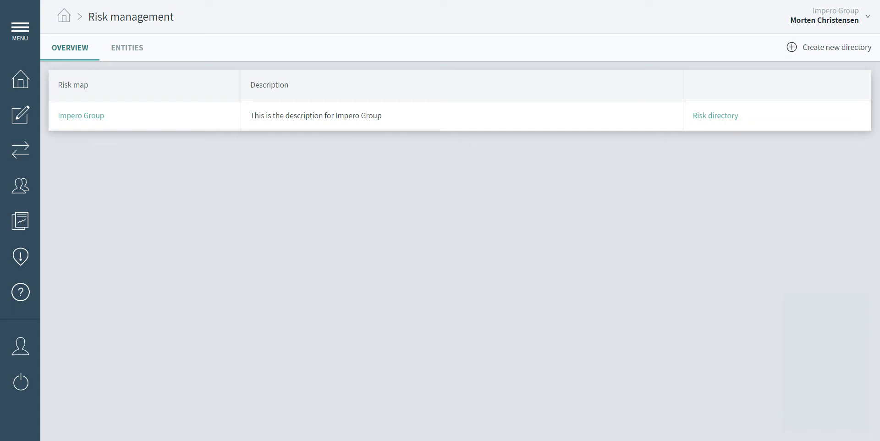
# Step: Enter the Impero Group risk directory from the Risk management overview
pyautogui.click(80, 115)
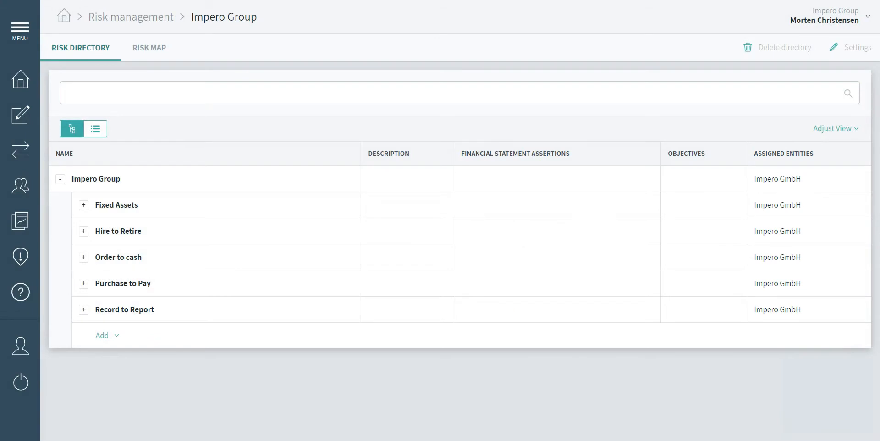
# Step: Expand Order to cash and Accounts Receivable and review the 'Bookings in ERP' risk details
pyautogui.click(83, 257)
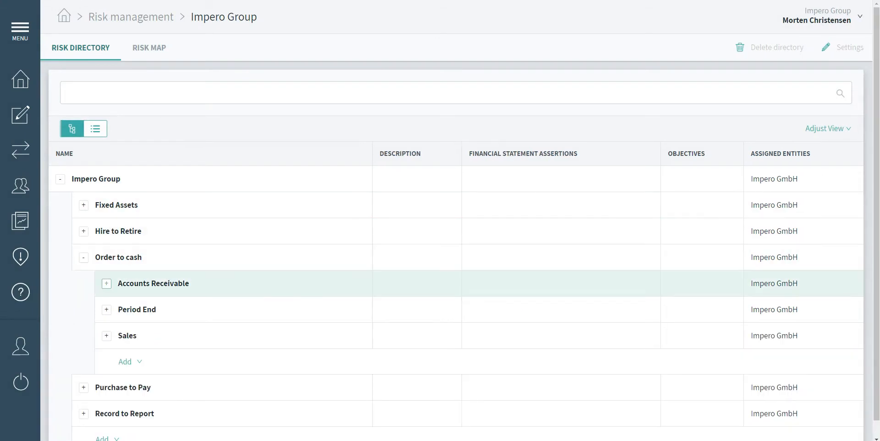
pyautogui.click(106, 283)
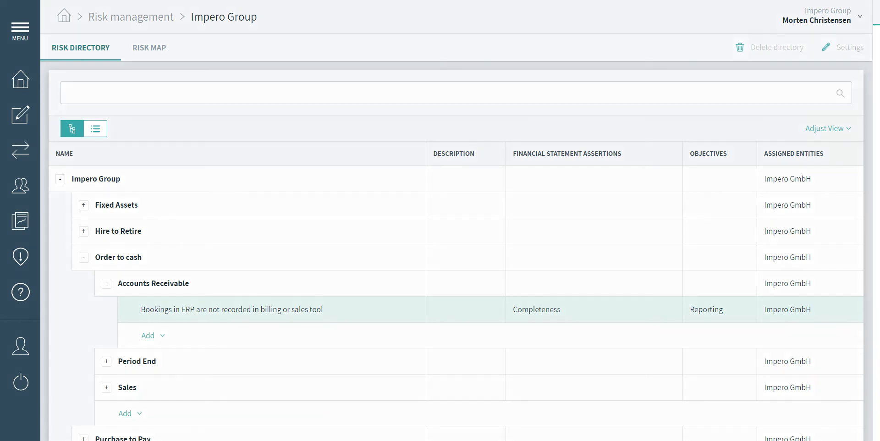
pyautogui.click(232, 309)
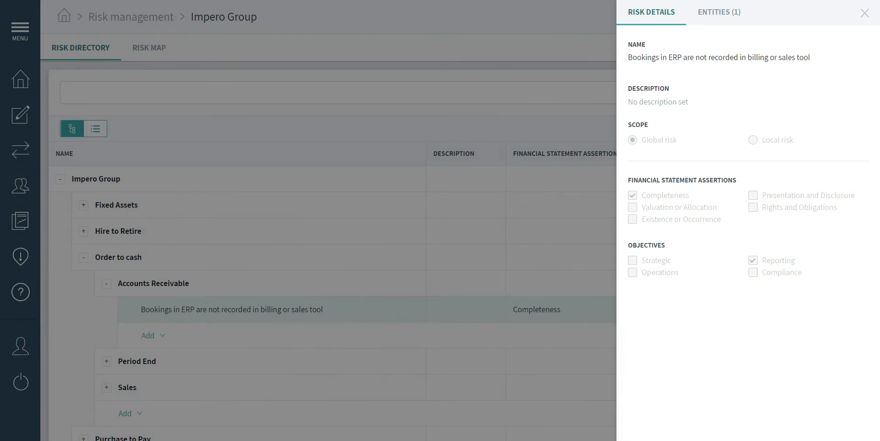
pyautogui.click(863, 11)
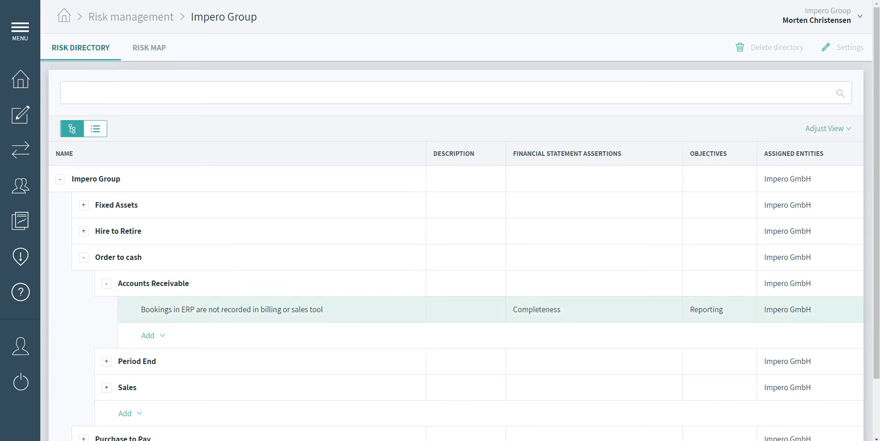
# Step: Add local risk 'Run currency revaluation of AP balance' for Impero GmbH under Accounts Receivable
pyautogui.click(151, 335)
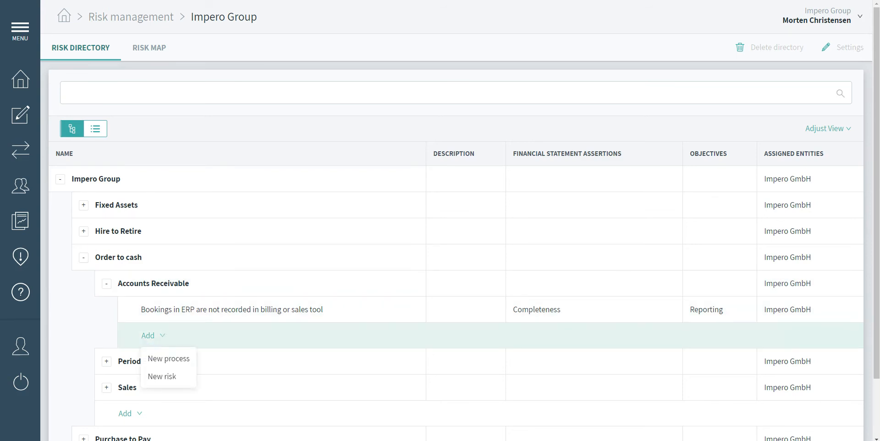
pyautogui.click(161, 376)
pyautogui.write('This is the risk description')
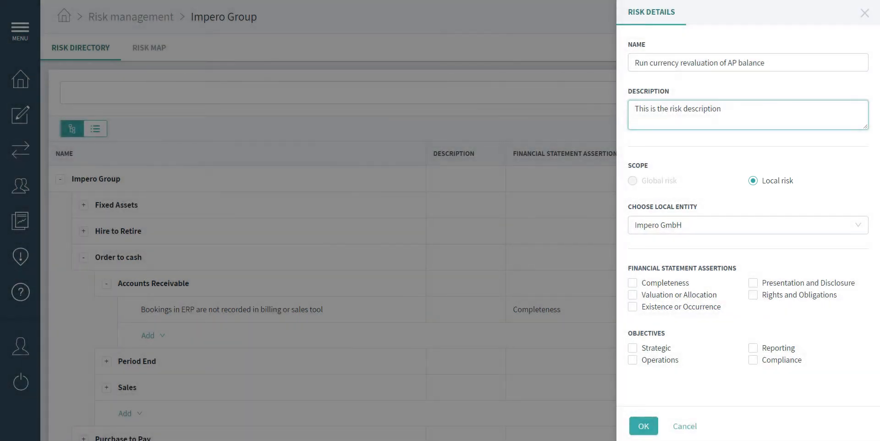
pyautogui.click(643, 425)
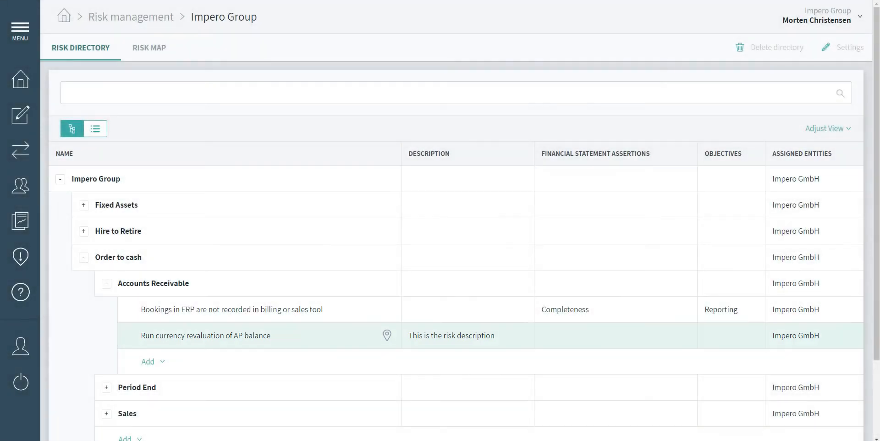
# Step: Filter the Risk Map with '-local' so only the ERP bookings risk remains listed
pyautogui.click(149, 47)
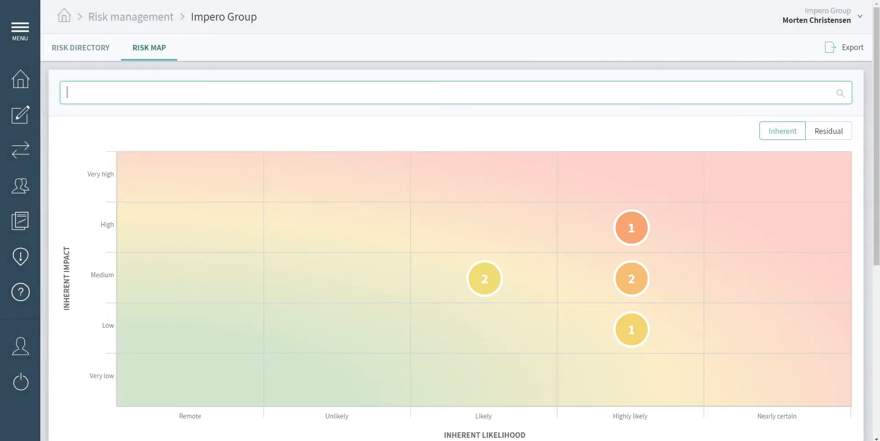
pyautogui.scroll(-3)
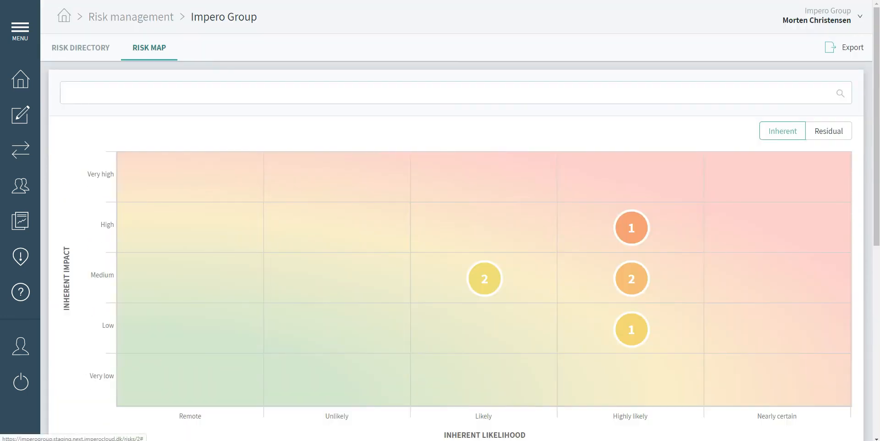
pyautogui.write('-local')
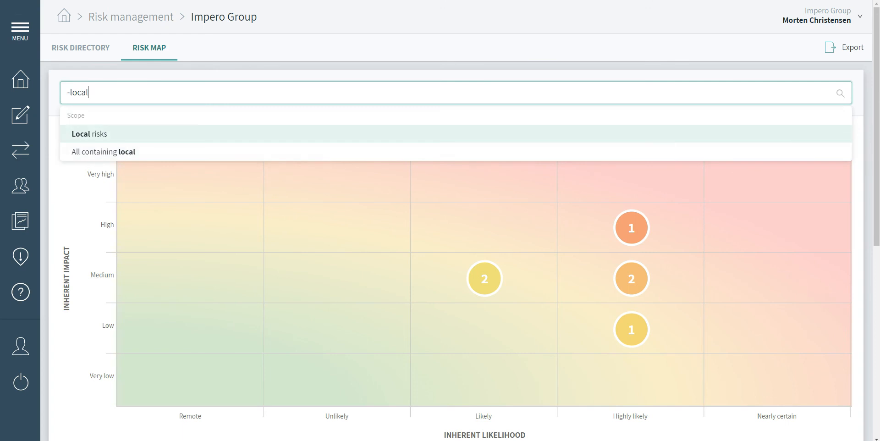
pyautogui.scroll(-3)
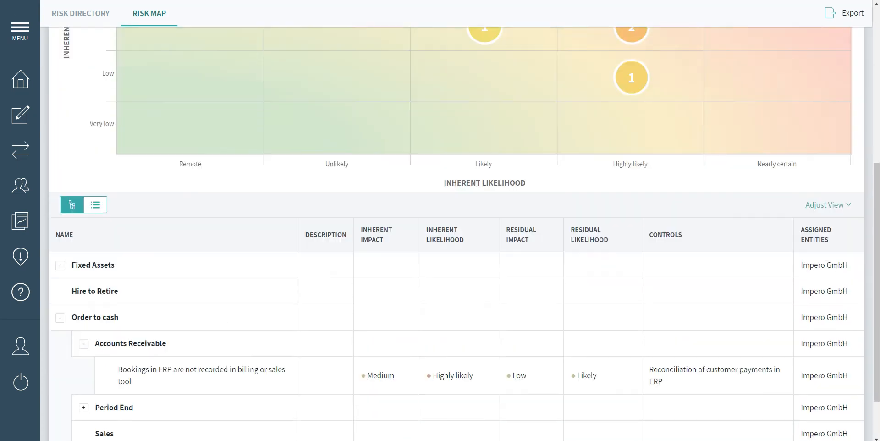